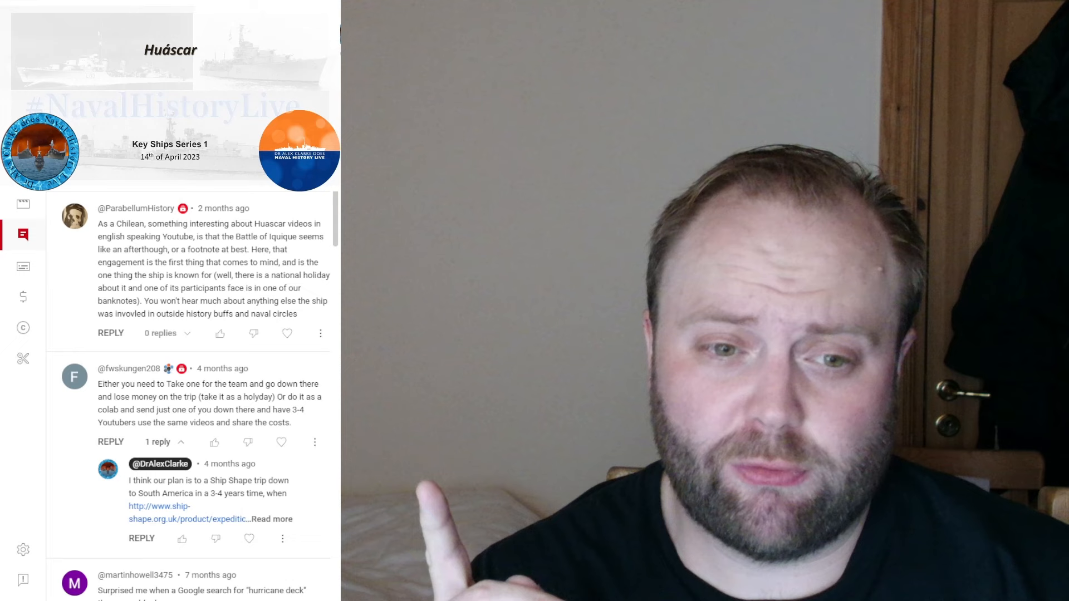
# - Scroll down the Huáscar comments to the long remark about South American navies outclassing the US Navy
pyautogui.scroll(-3)
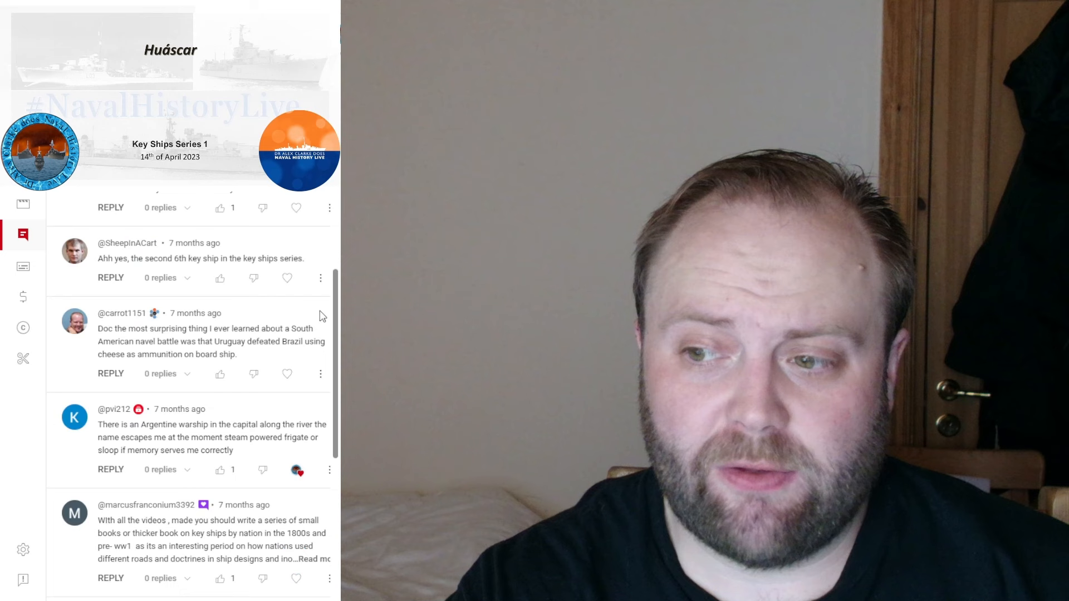
pyautogui.scroll(-3)
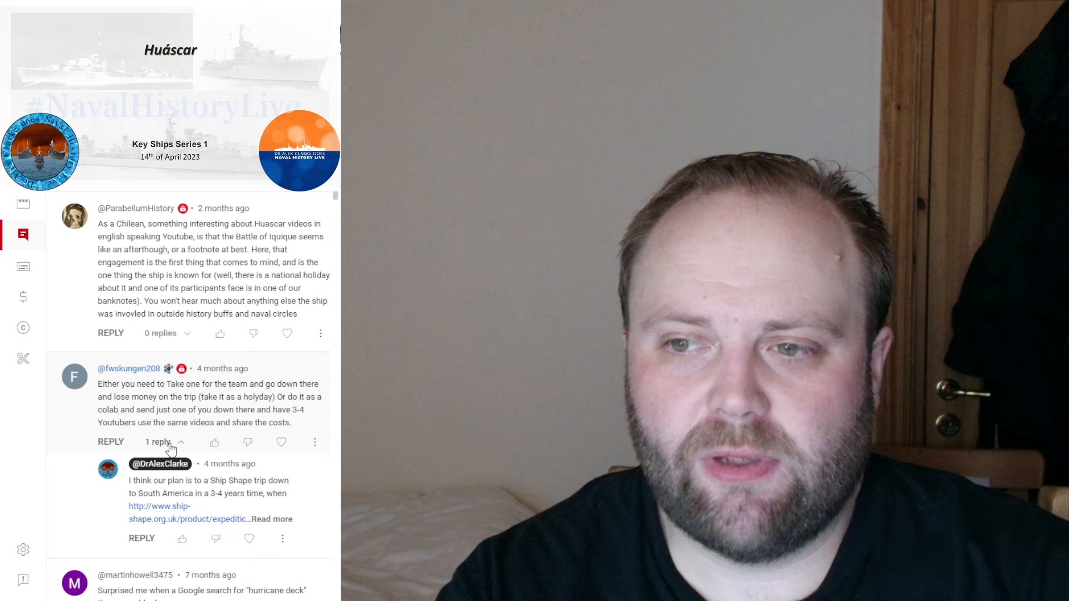
pyautogui.moveTo(303, 254)
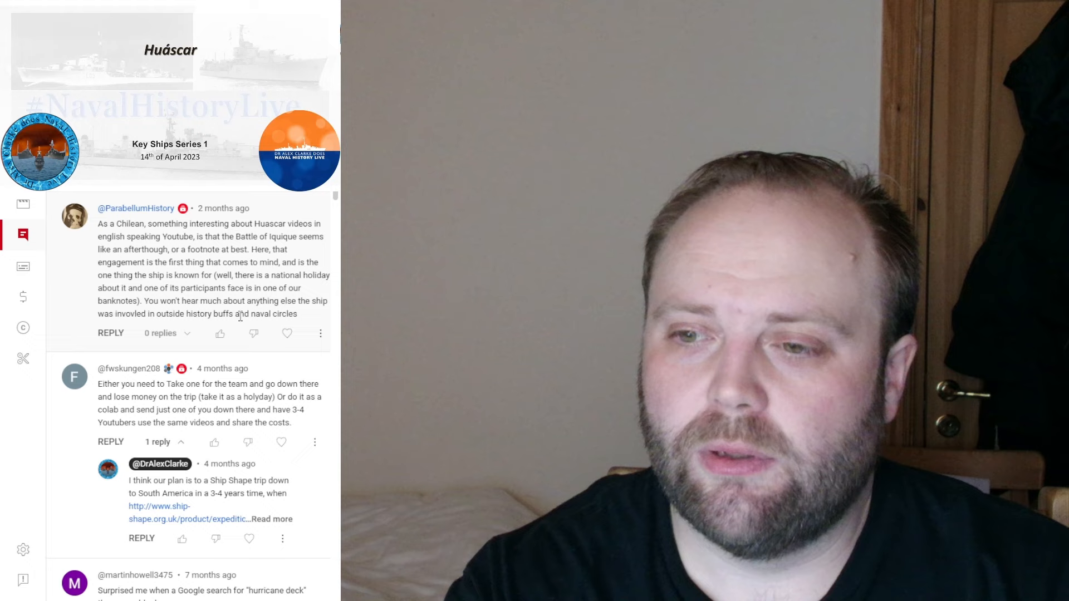
pyautogui.scroll(-3)
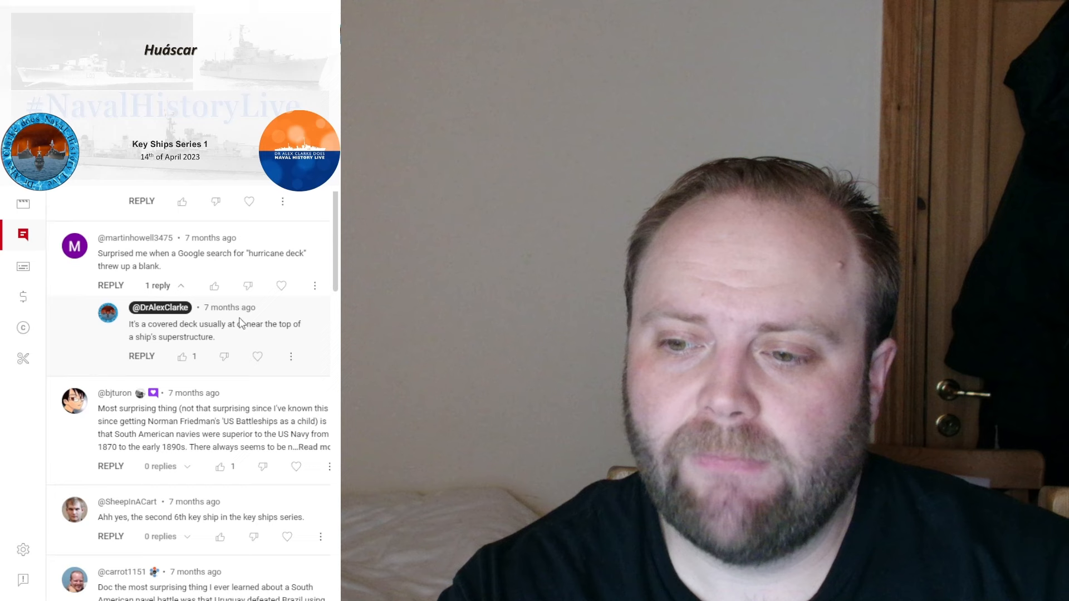
pyautogui.scroll(-3)
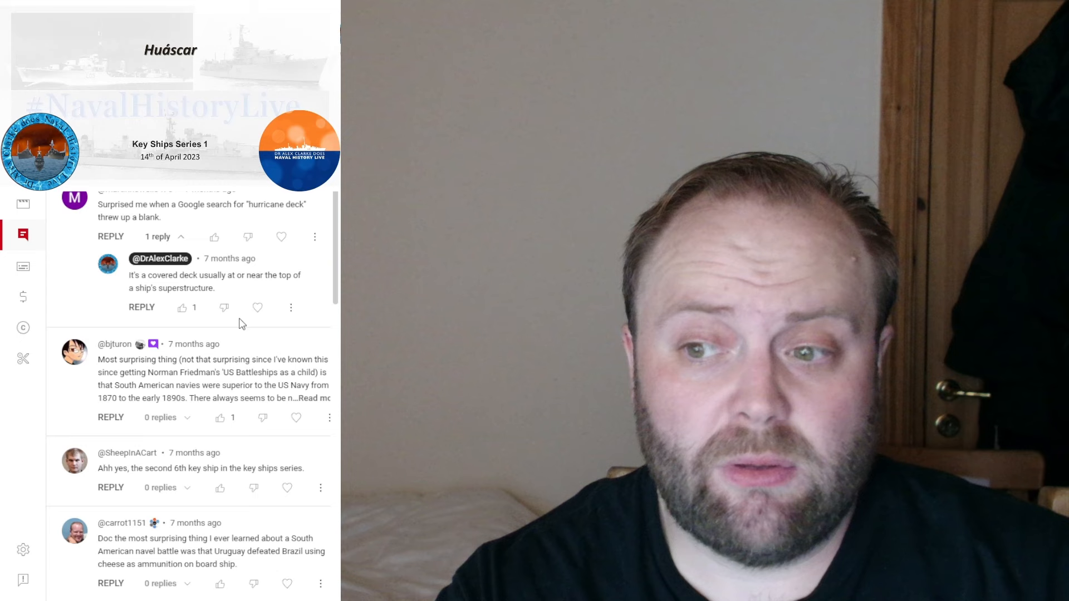
pyautogui.scroll(-3)
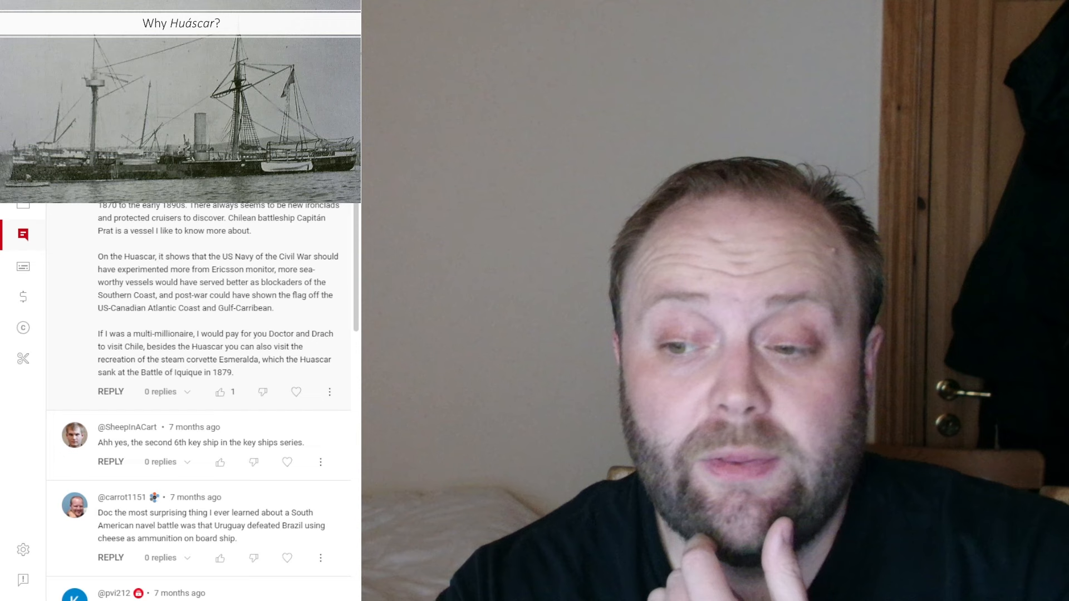
# - Scroll past the Argentine warship comment to the key-ship books and HMS Mercedes comments
pyautogui.scroll(-3)
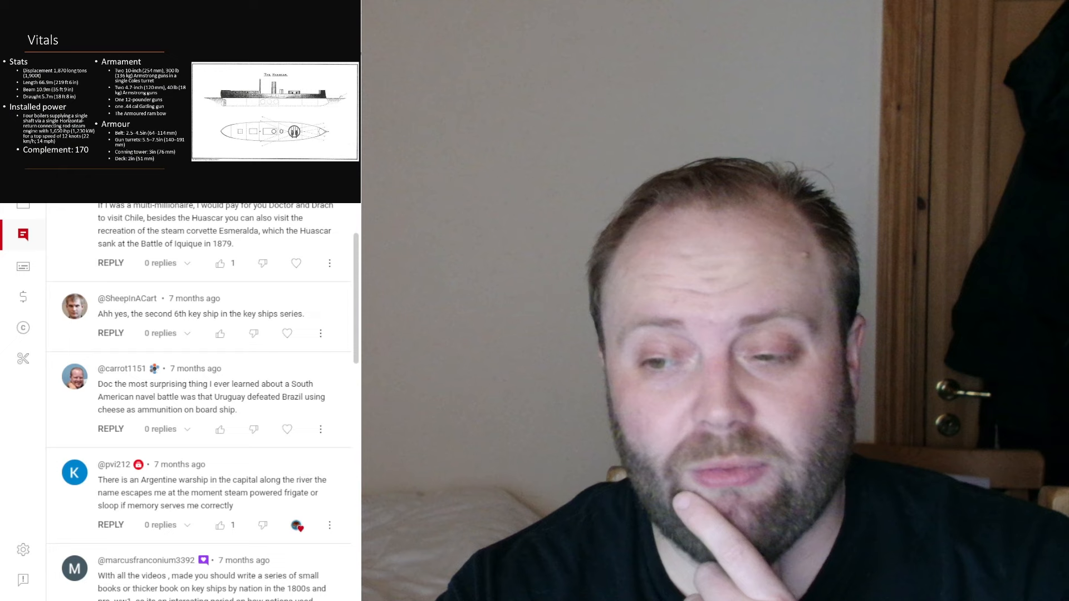
pyautogui.scroll(-3)
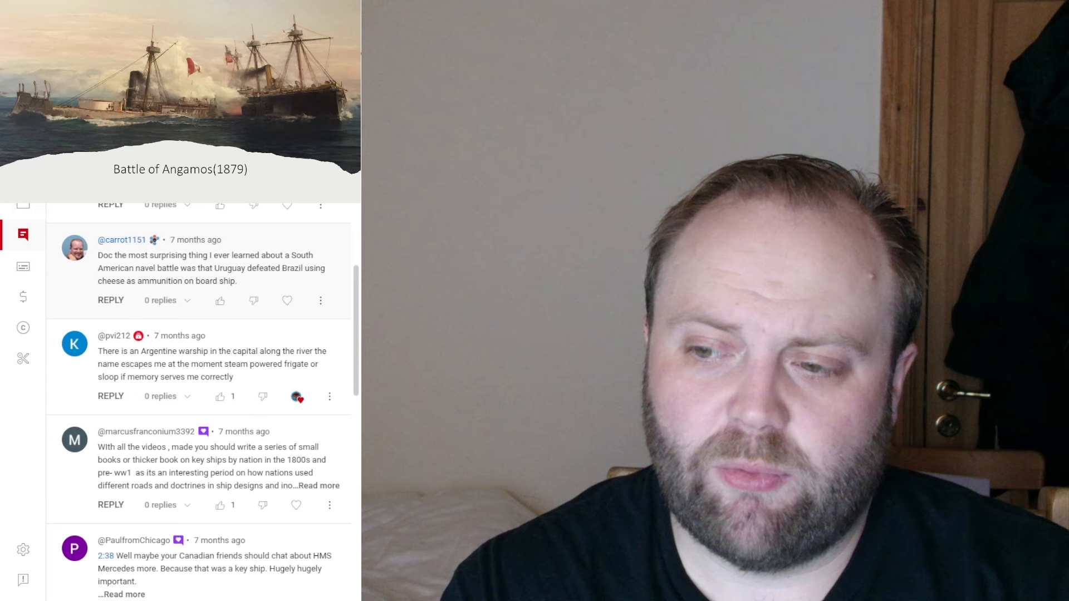
# - Expand the HMS Mercedes comment and reveal the monitor-definition thread with its two replies
pyautogui.scroll(-3)
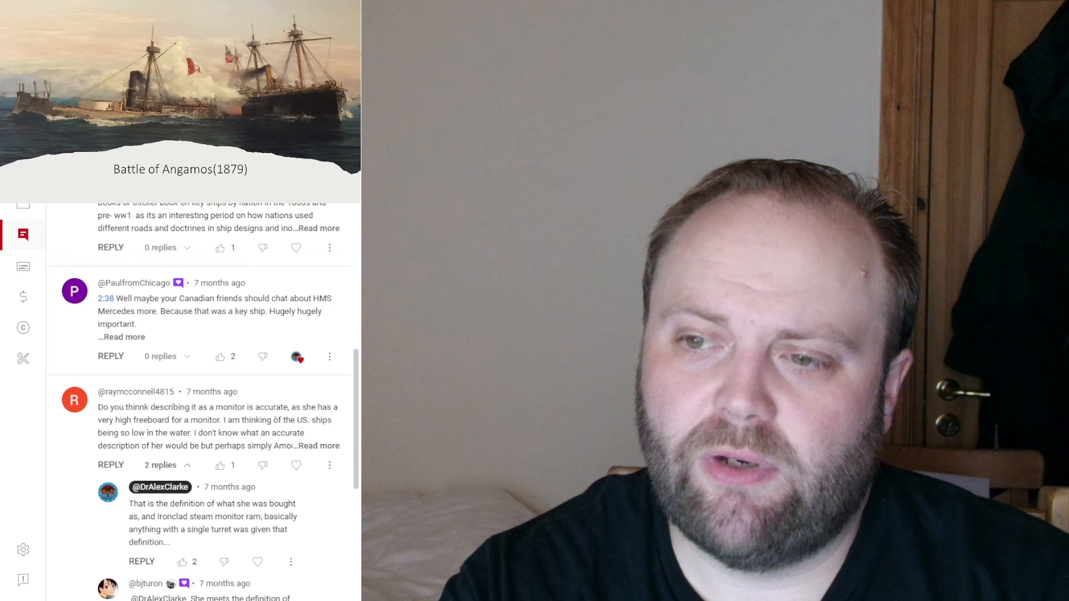
pyautogui.click(325, 227)
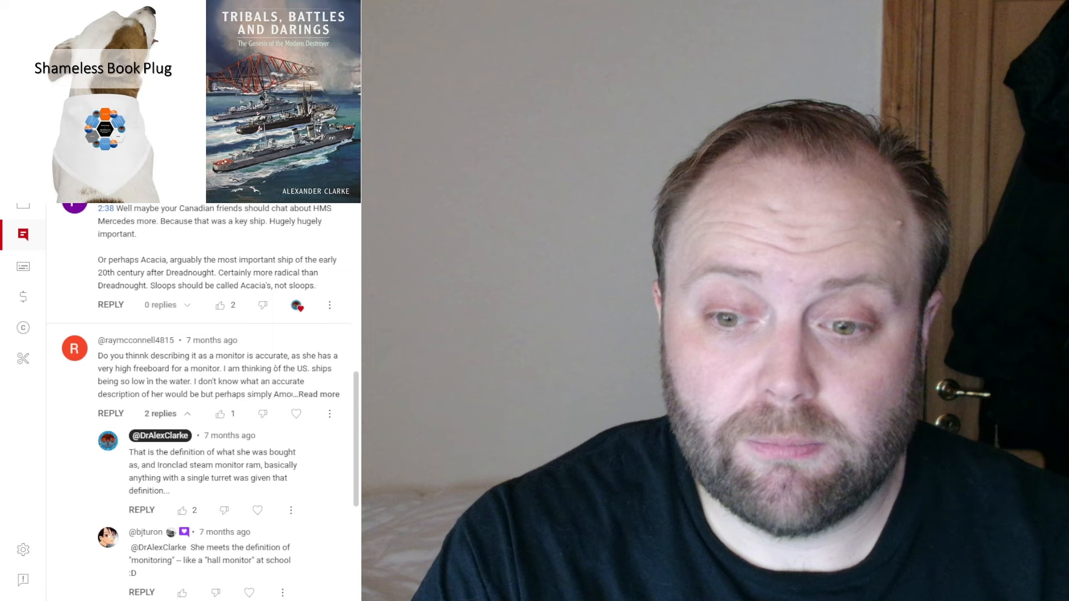
# - Expand the full text of the comment asking whether calling the ship a monitor is accurate
pyautogui.scroll(-3)
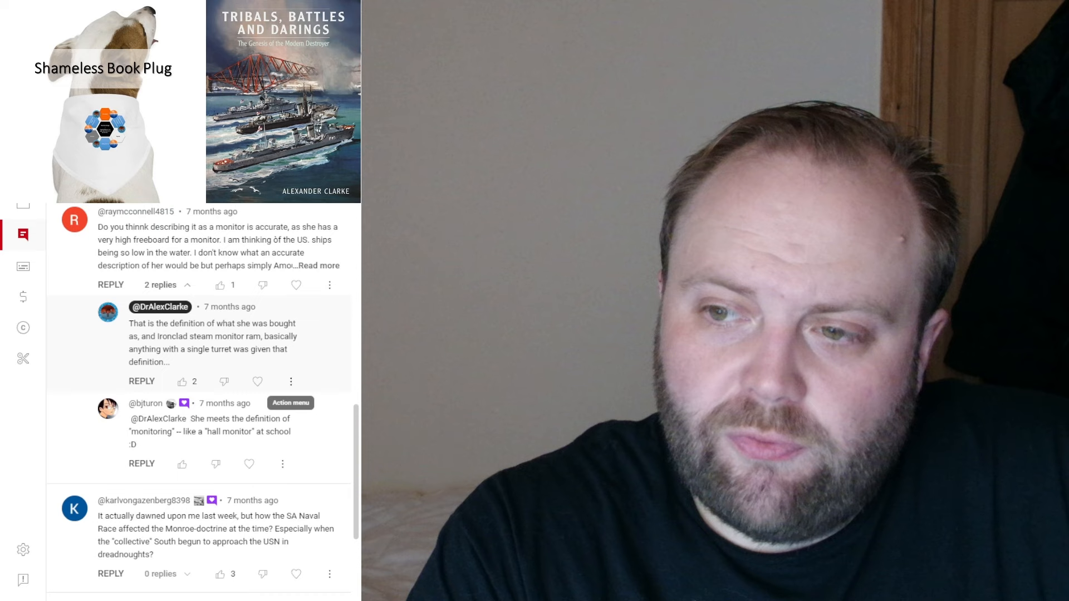
pyautogui.click(324, 265)
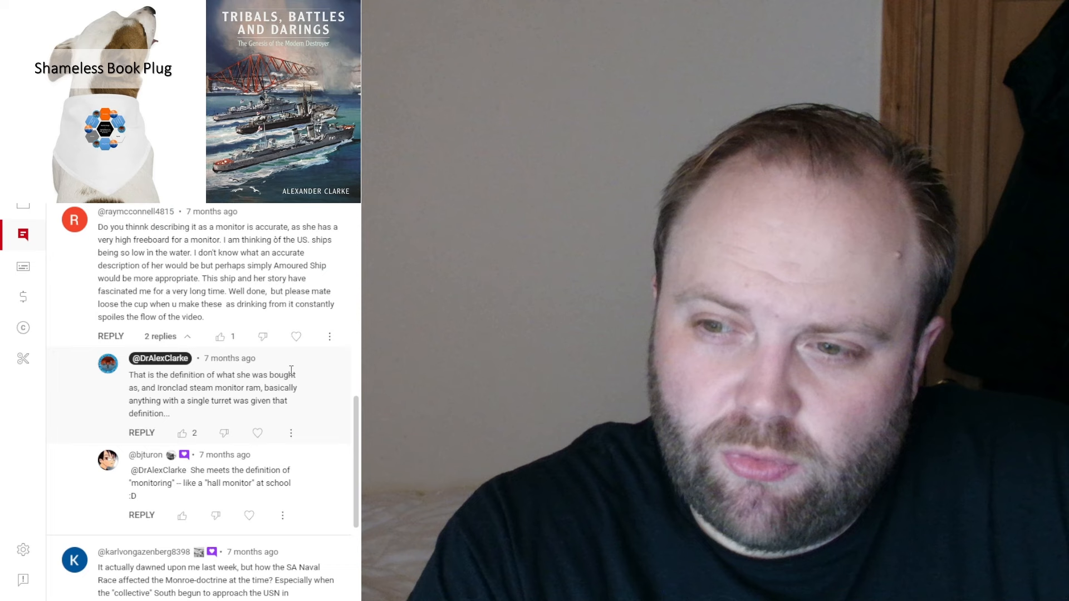
pyautogui.moveTo(289, 374)
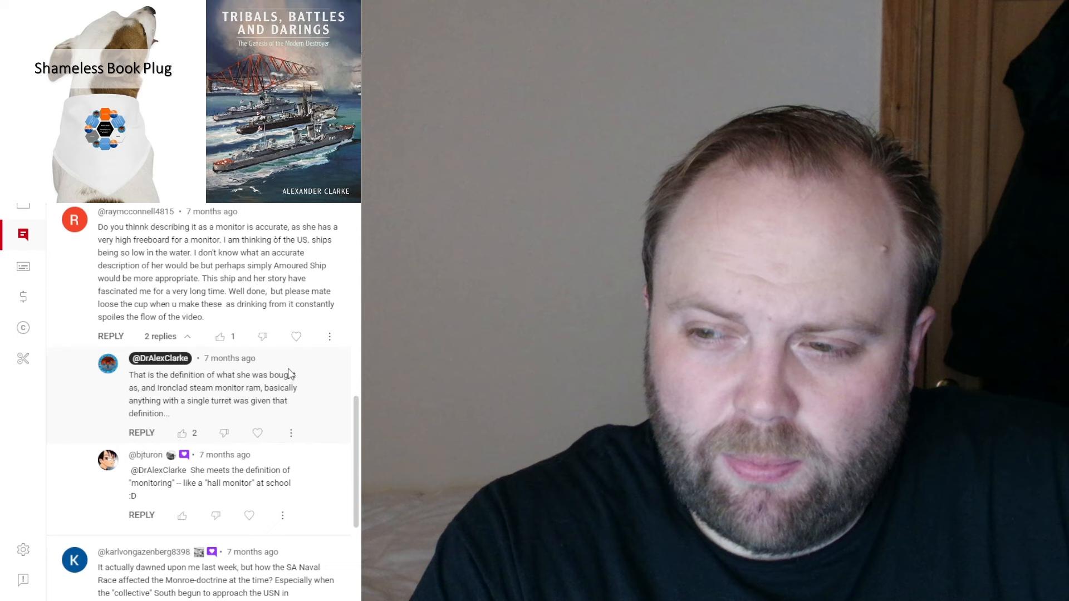
pyautogui.moveTo(288, 369)
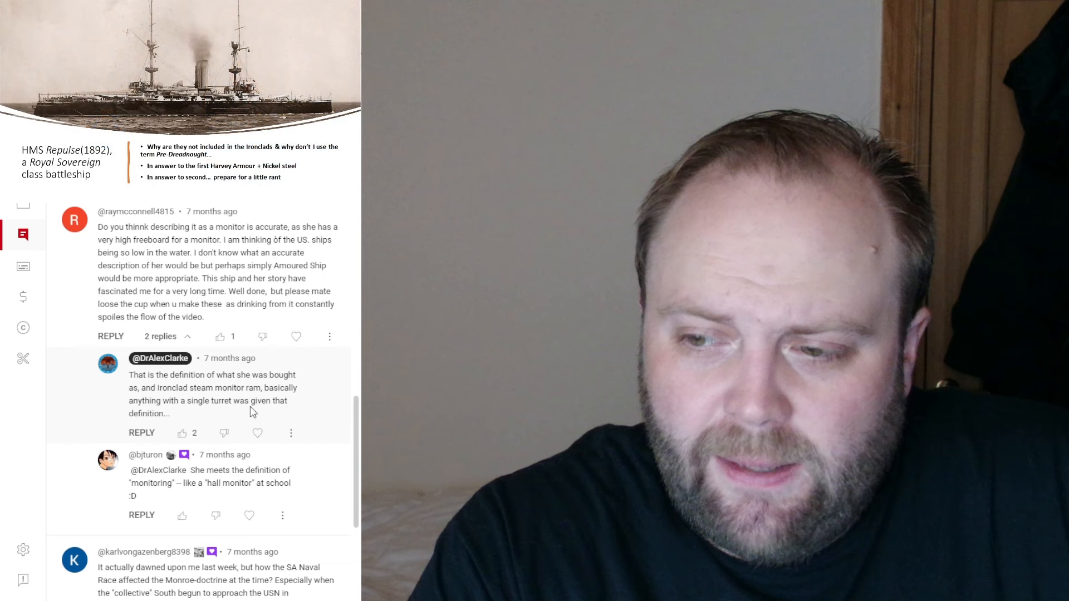
# - Keep the expanded monitor-accuracy thread and both replies in view
pyautogui.scroll(-3)
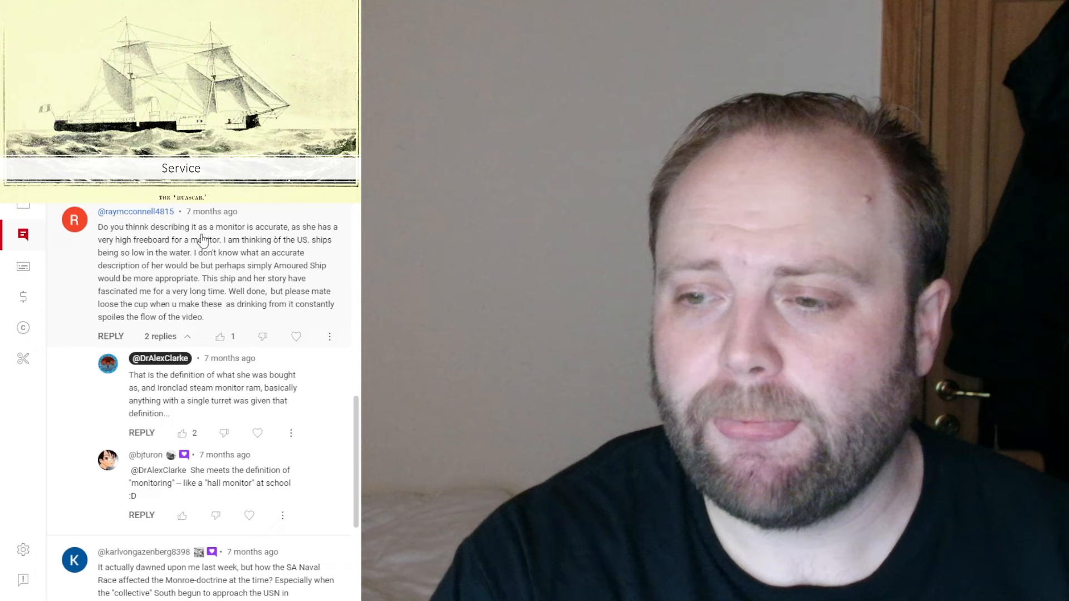
# - Scroll down to the South American naval arms race comment, back to the monitor replies, then down again
pyautogui.scroll(-3)
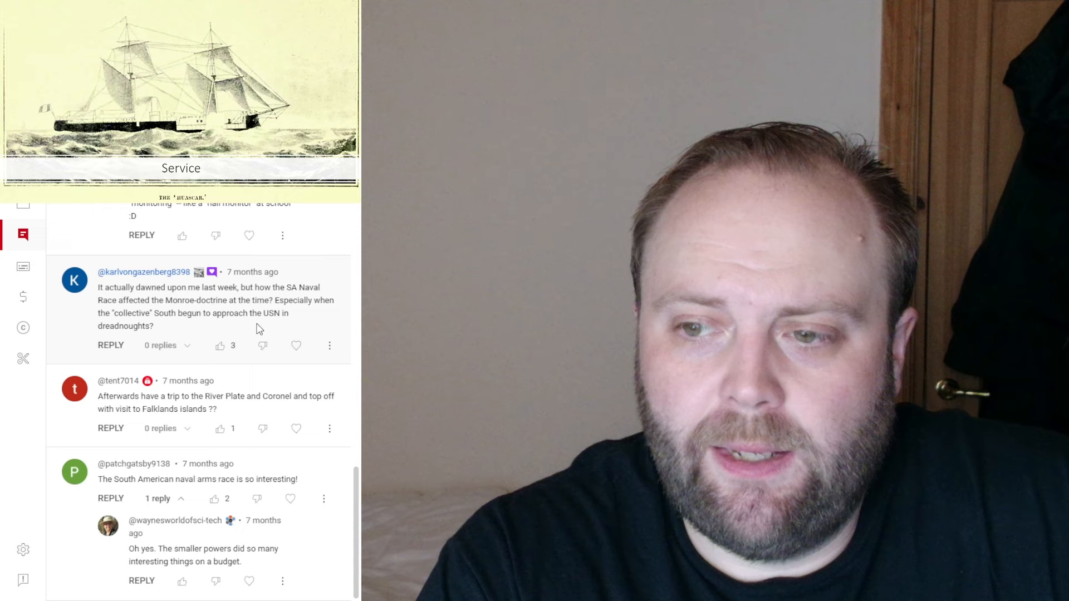
pyautogui.scroll(3)
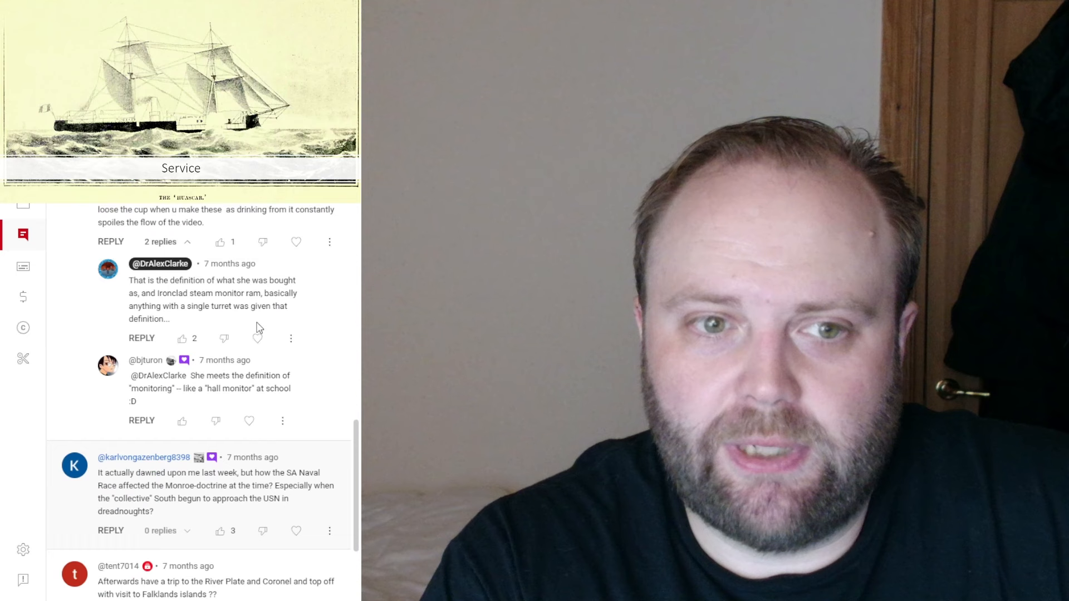
pyautogui.scroll(-3)
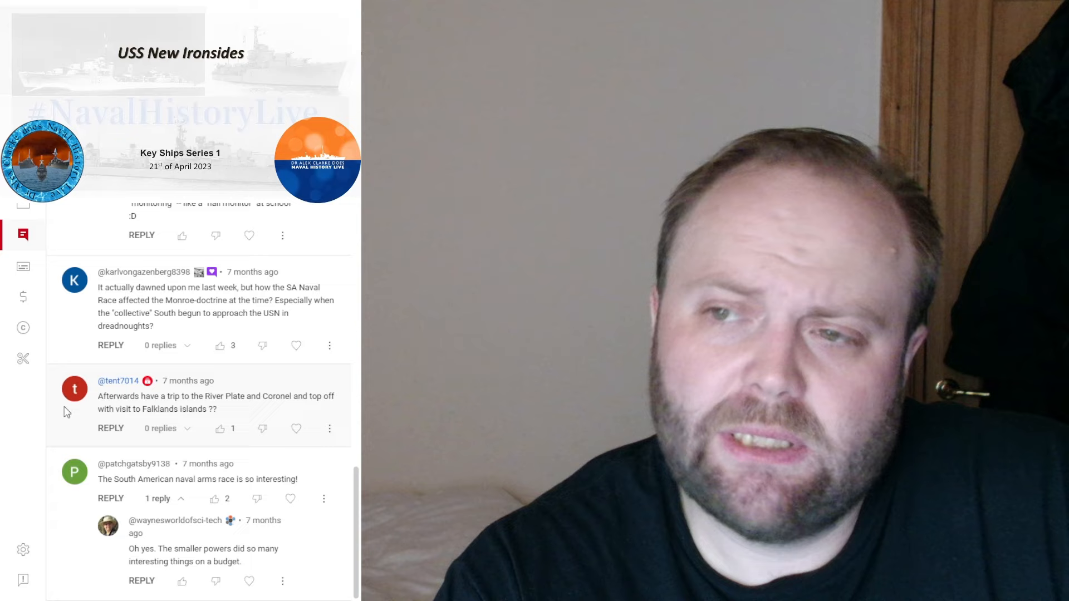
# - Move the comments to the Chilean viewer's Battle of Iquique remark and the South America trip thread
pyautogui.scroll(3)
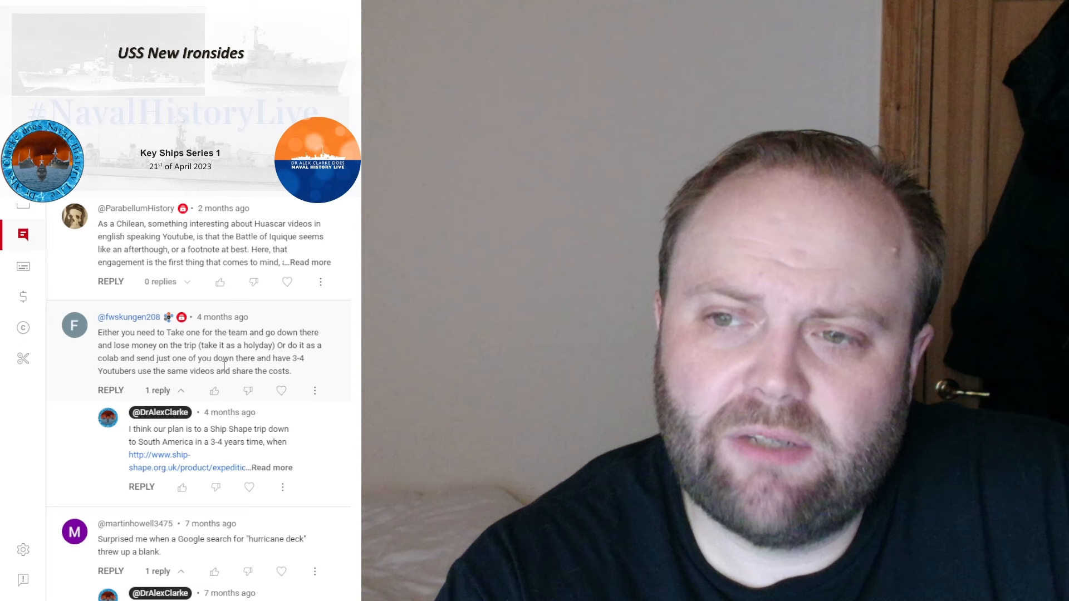